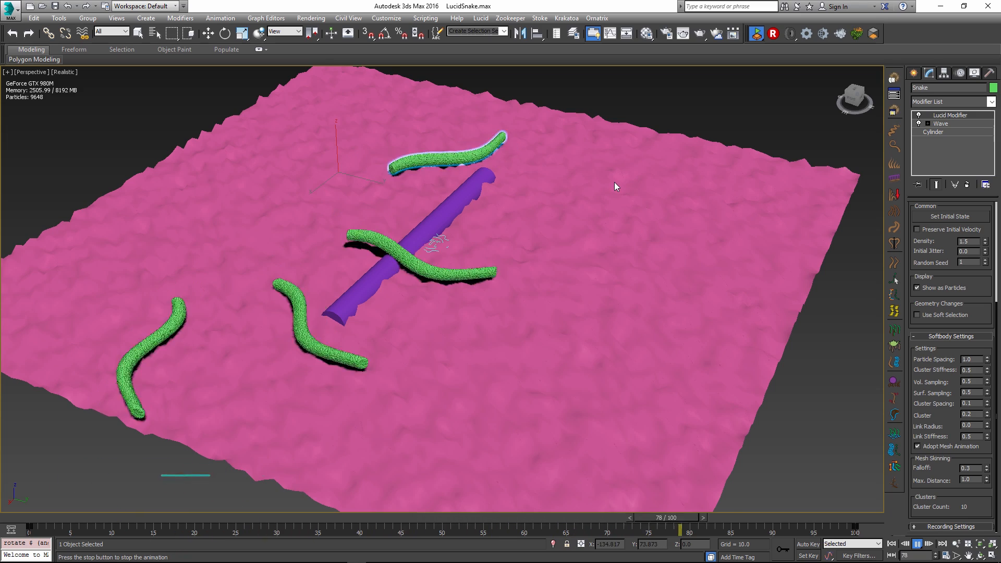
- Create a large ground plane and a long thin cylinder lying flat on it
drag(689, 528, 346, 528)
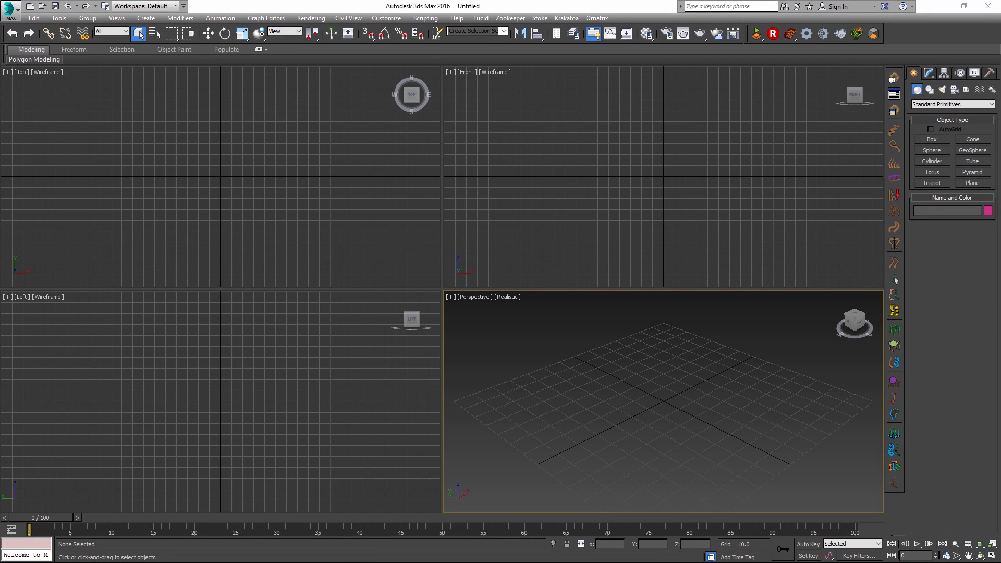
mouse_move(958, 172)
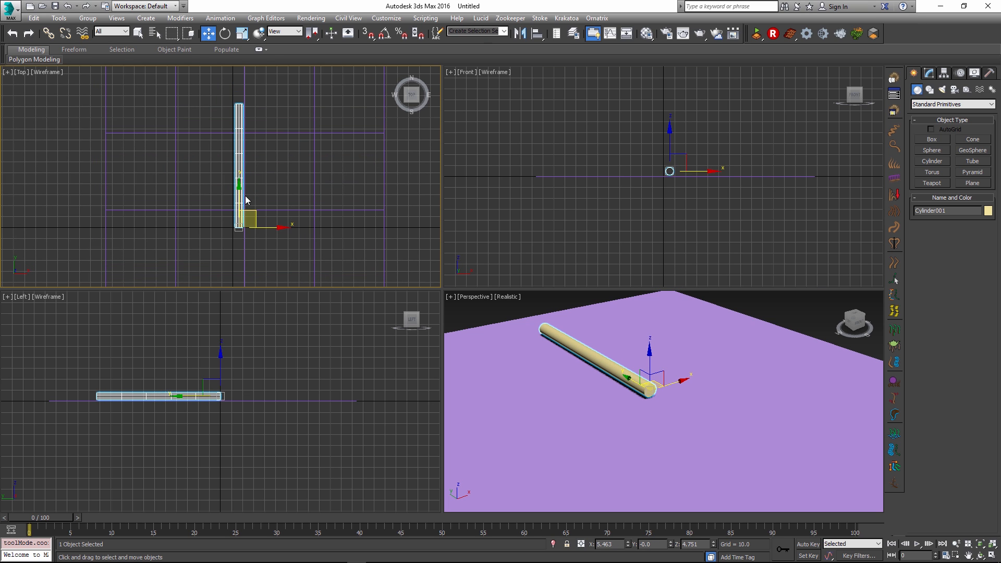
- Move the cylinder, set its Height Segments to 99, and maximize the Perspective viewport
drag(240, 186, 239, 162)
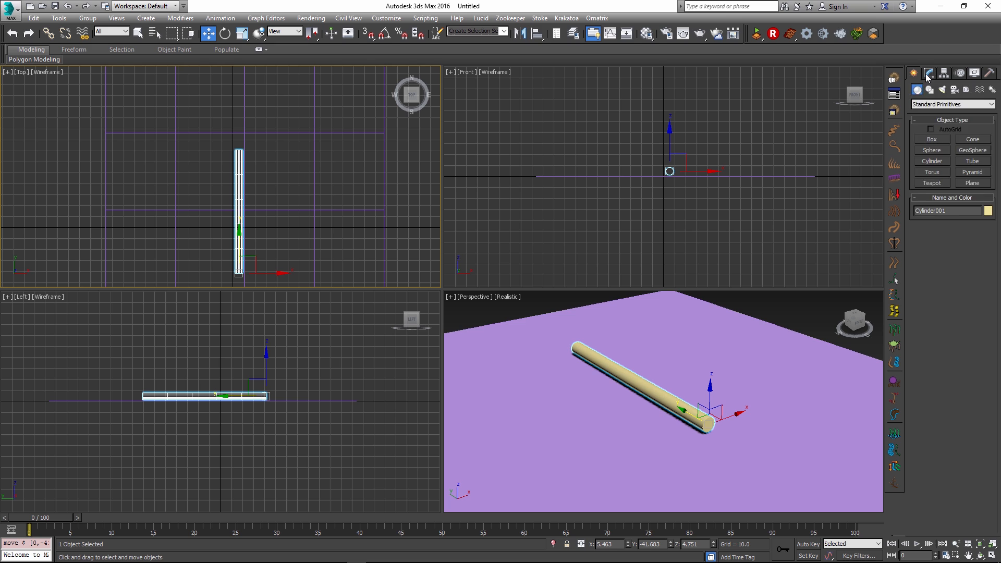
click(929, 73)
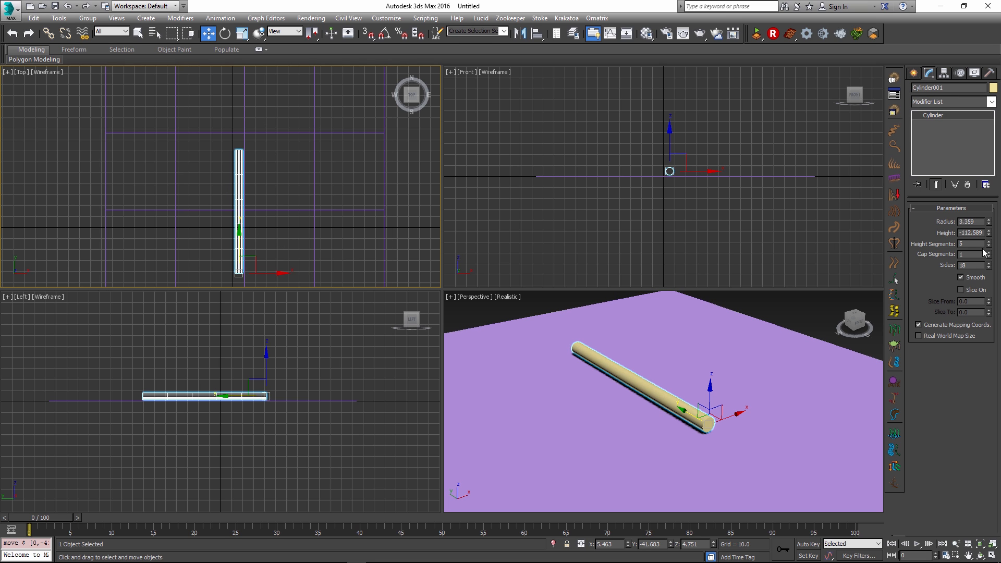
mouse_move(989, 271)
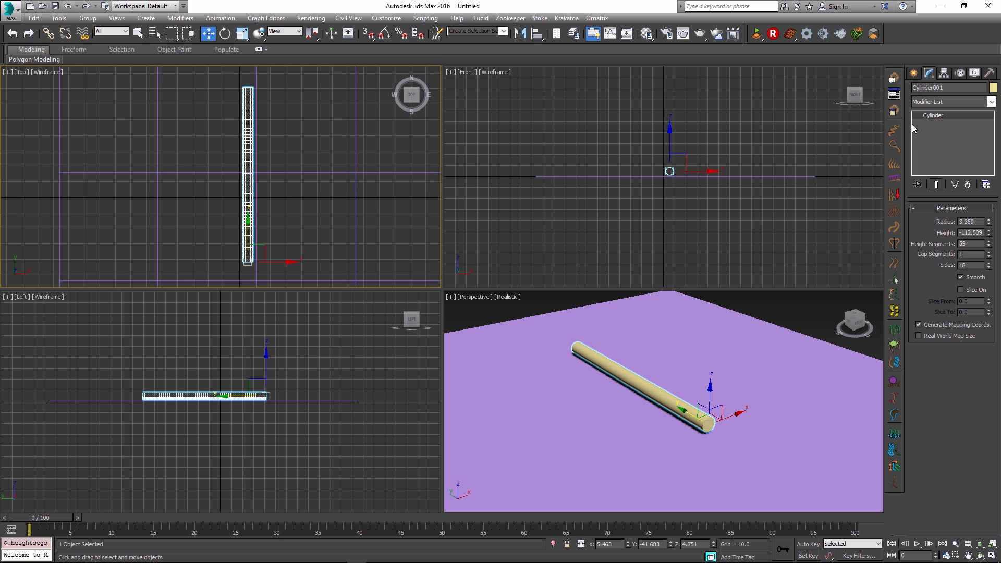
key(alt+w)
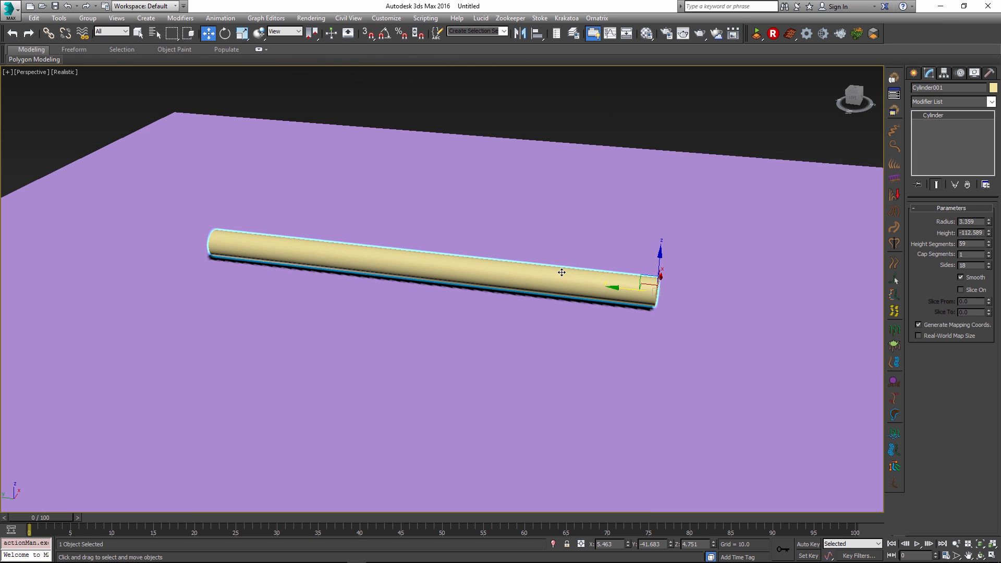
- Add a Wave modifier with Amplitude 2 at 10.0 and Wave Length about 66.4
click(951, 101)
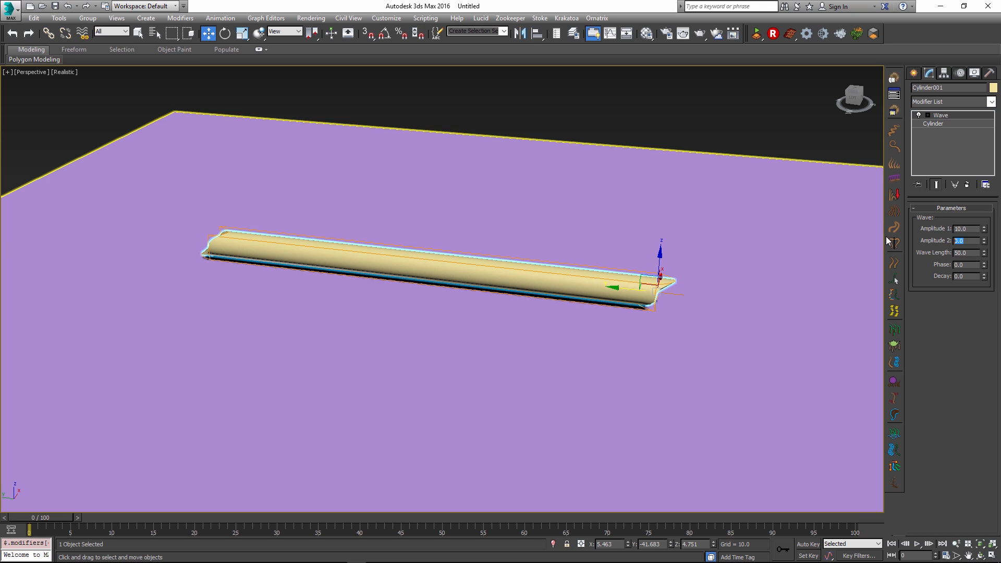
text(10.0)
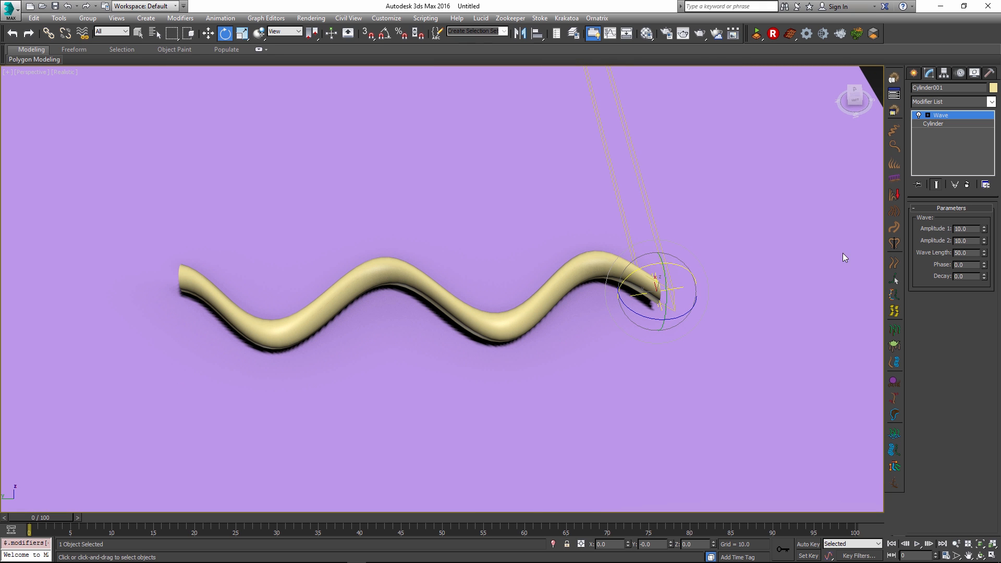
click(986, 251)
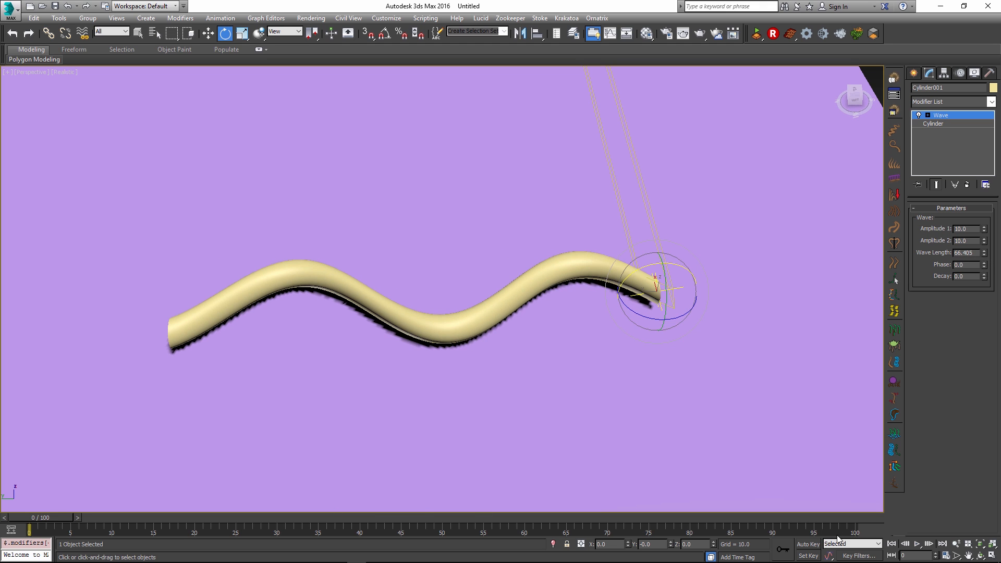
- With Auto Key on, raise the Wave Phase at frame 100, preview the motion, then stop keying
drag(33, 529, 154, 529)
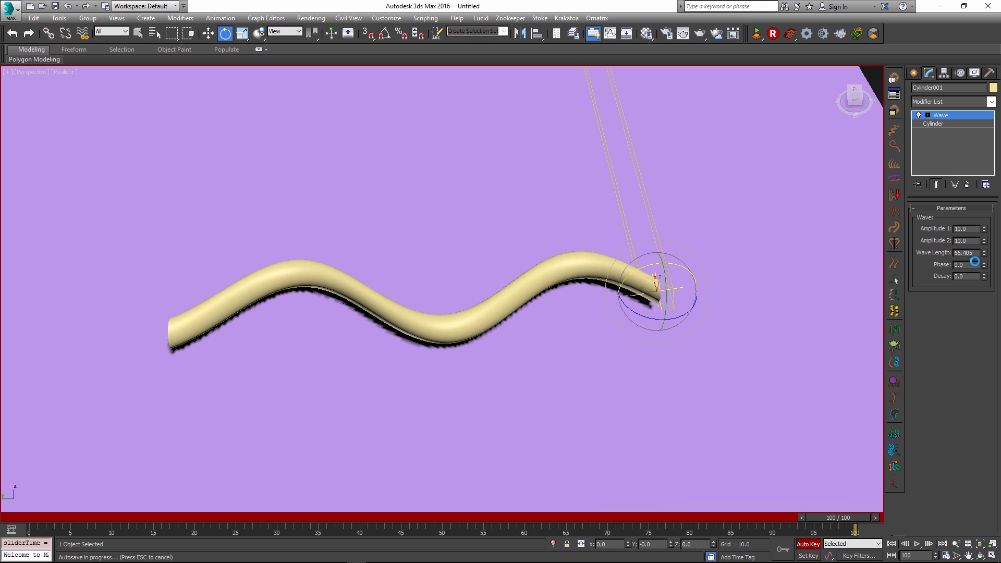
drag(976, 264, 977, 259)
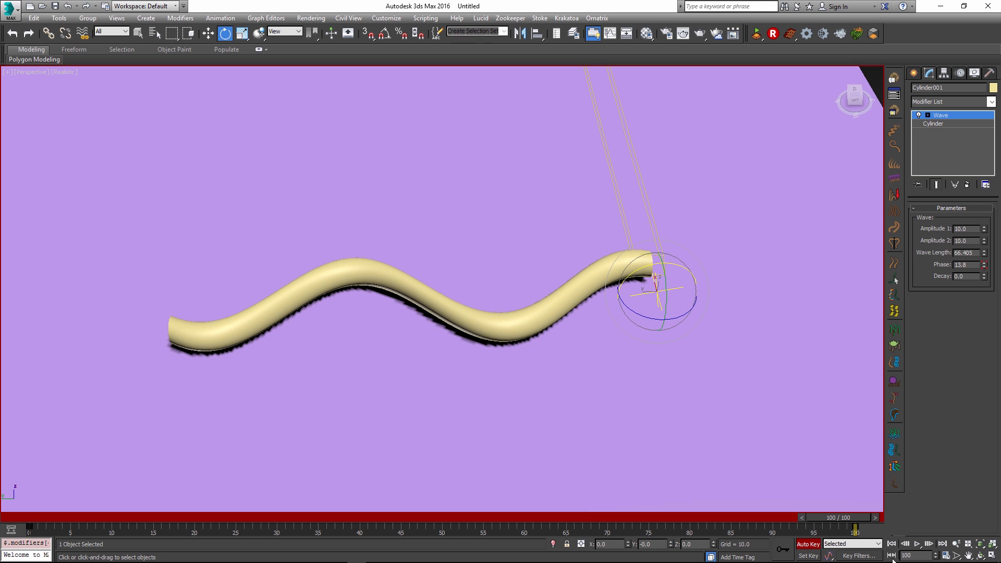
drag(855, 530, 360, 530)
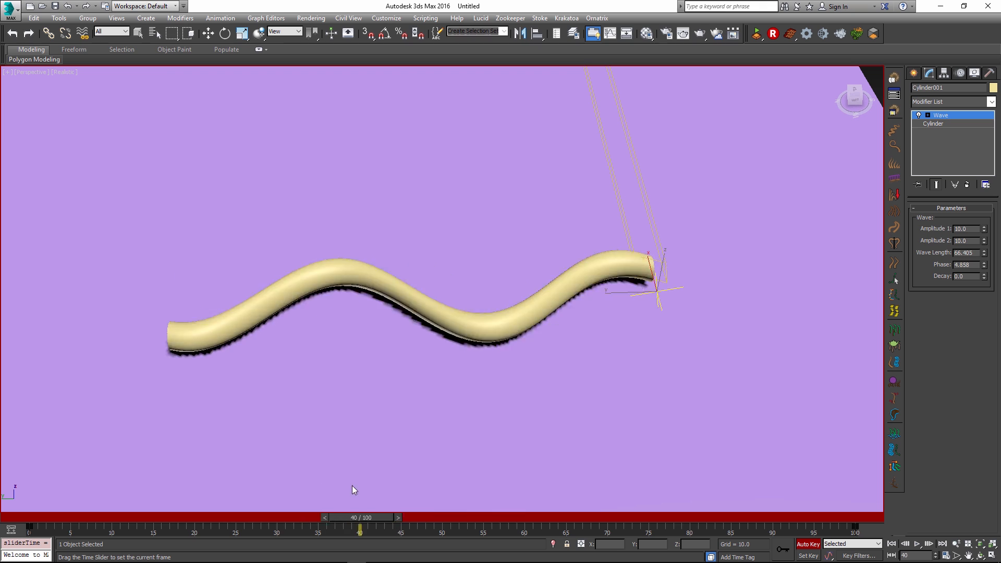
drag(360, 530, 171, 530)
text(6)
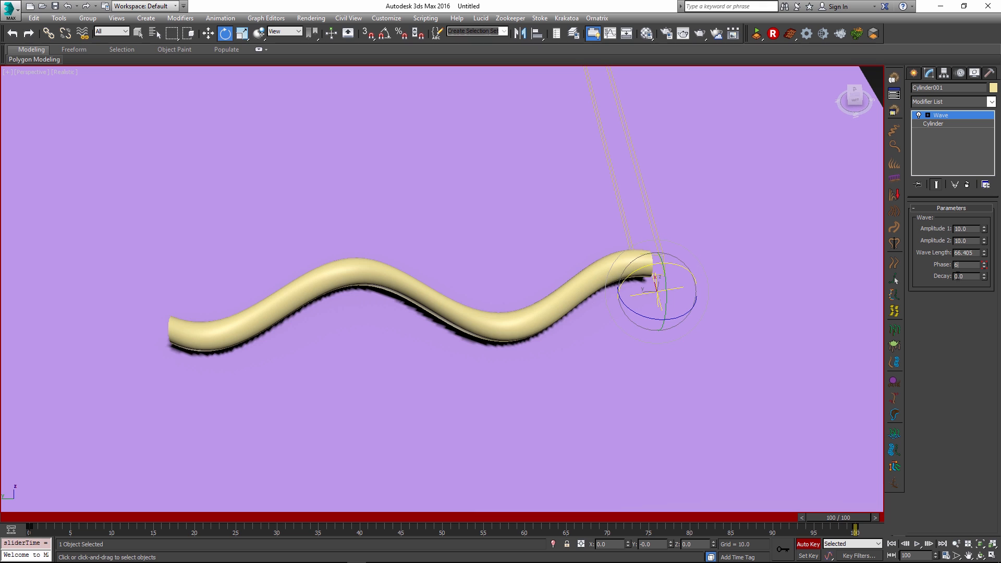
click(917, 544)
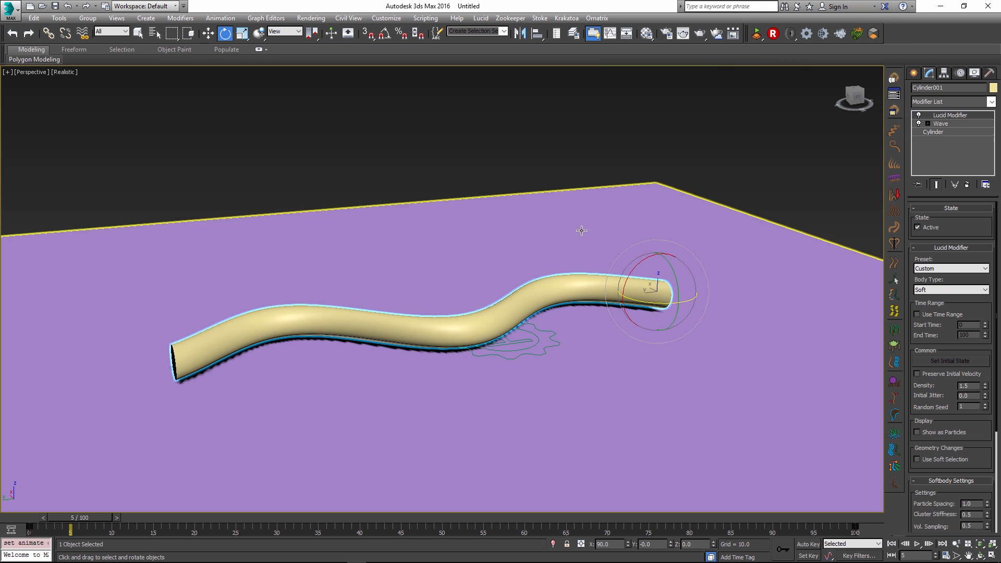
- Enable Show as Particles on the Lucid soft body with particle radius 1.0 and scrub the frames
drag(581, 230, 443, 312)
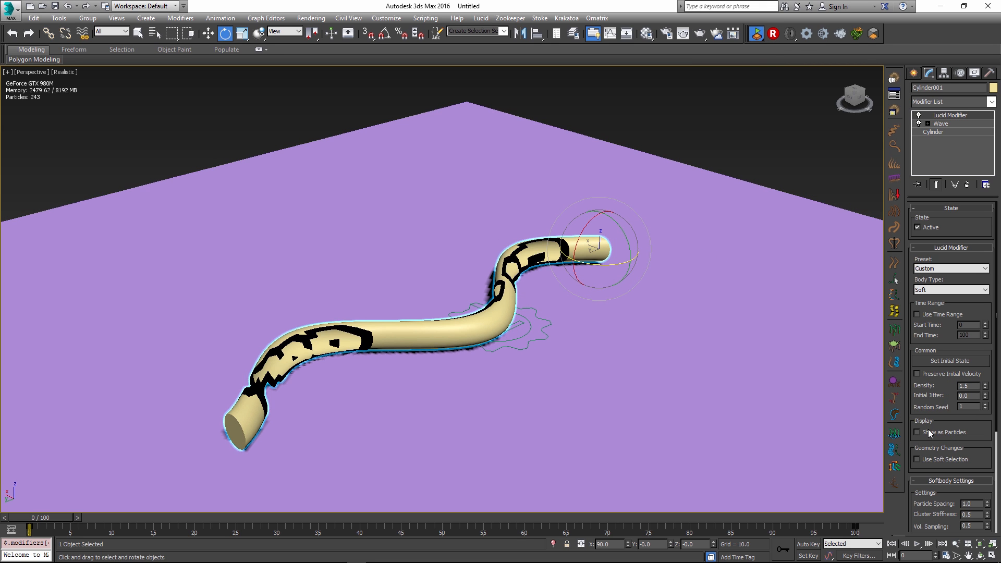
click(918, 432)
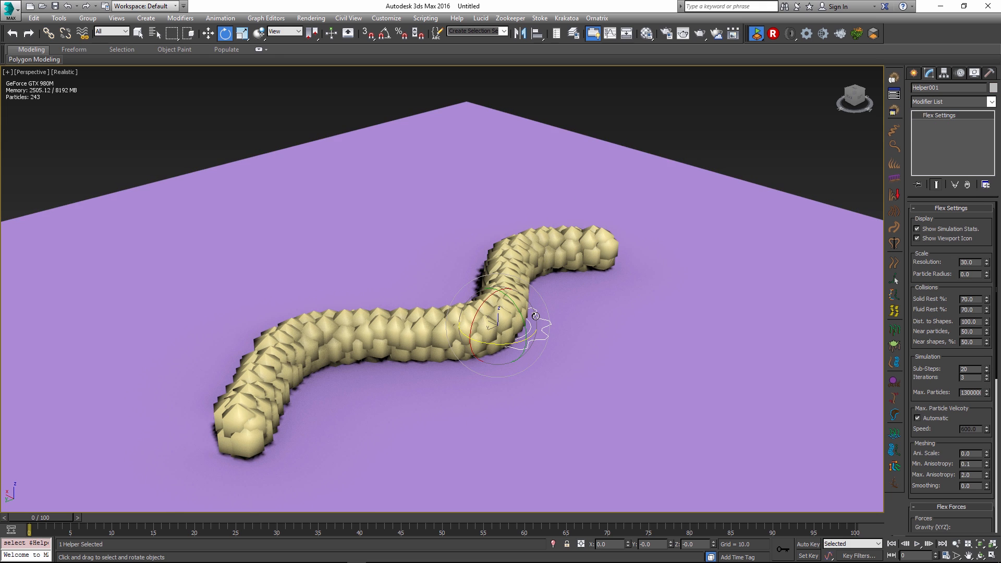
mouse_move(591, 385)
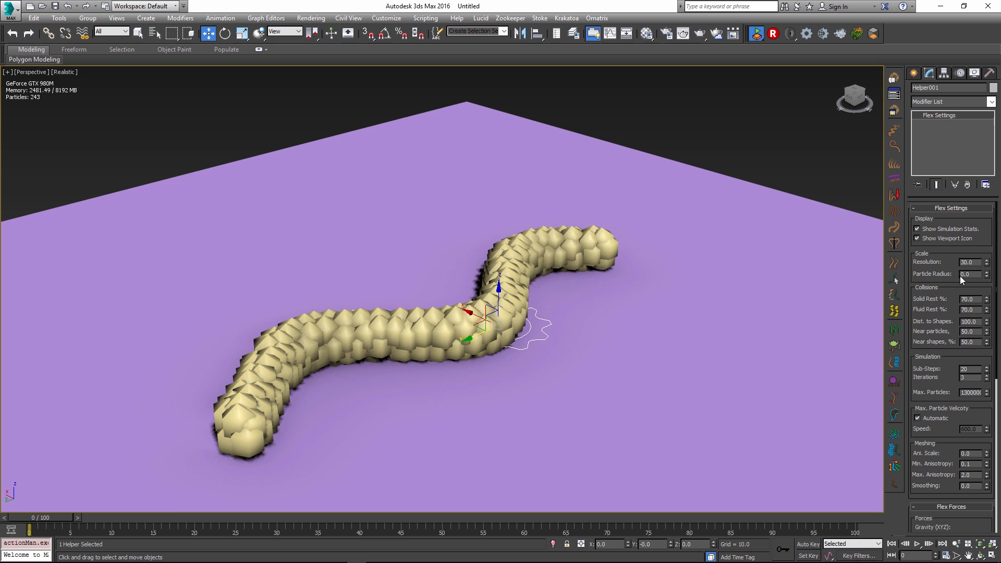
mouse_move(970, 274)
text(1)
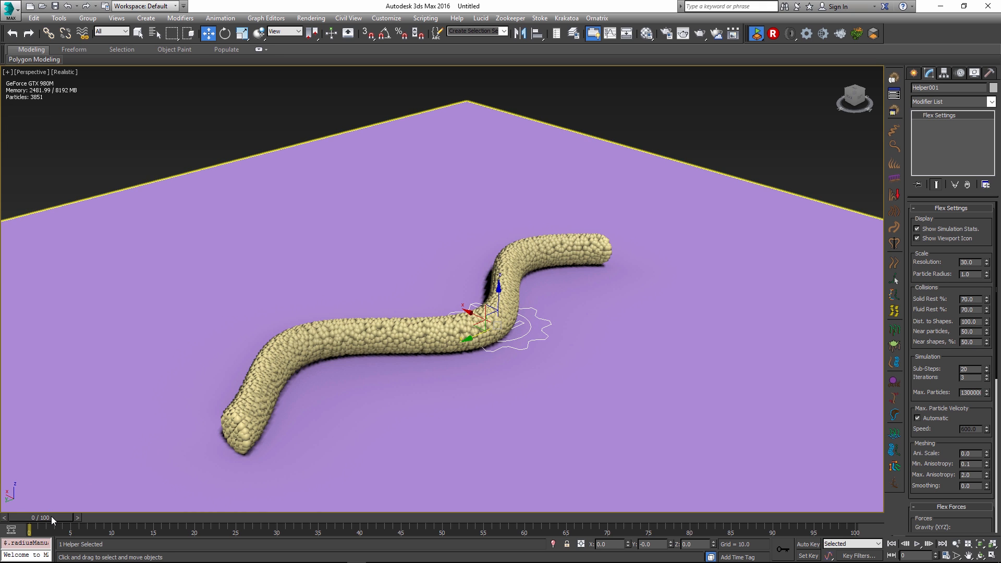
drag(51, 530, 237, 530)
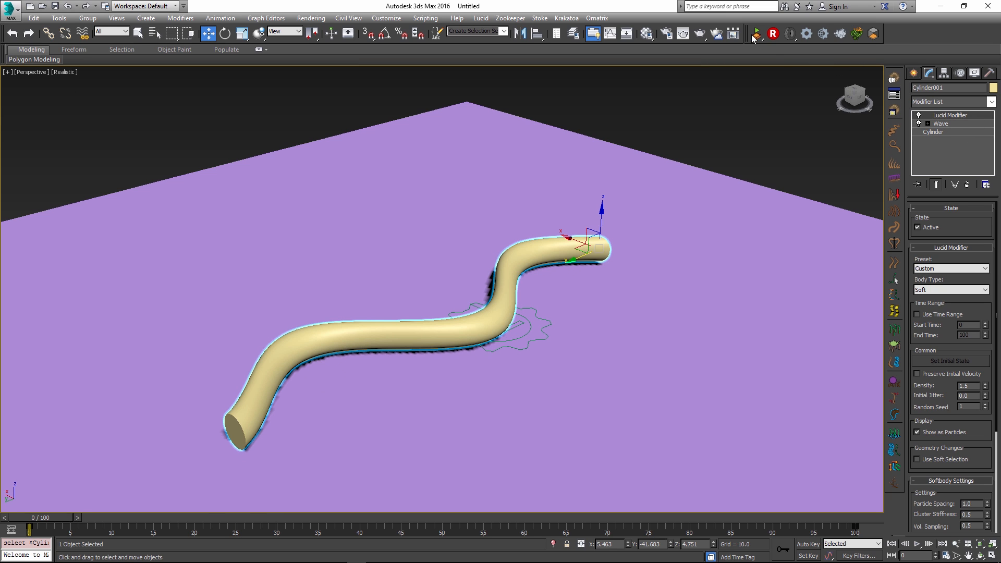
- Check Adopt Mesh Animation in the Softbody Settings so the simulation follows the wave
scroll(down, 3)
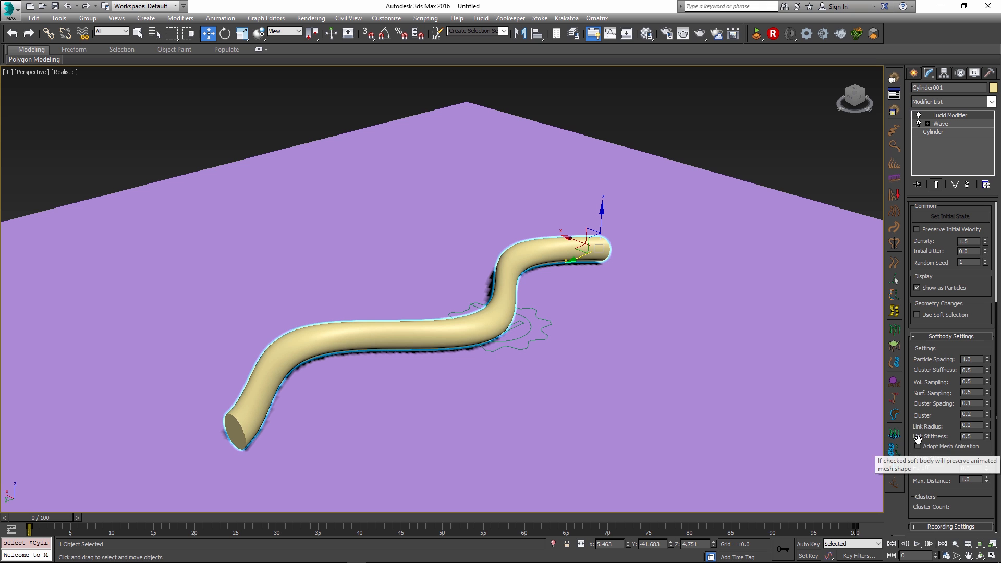
click(918, 446)
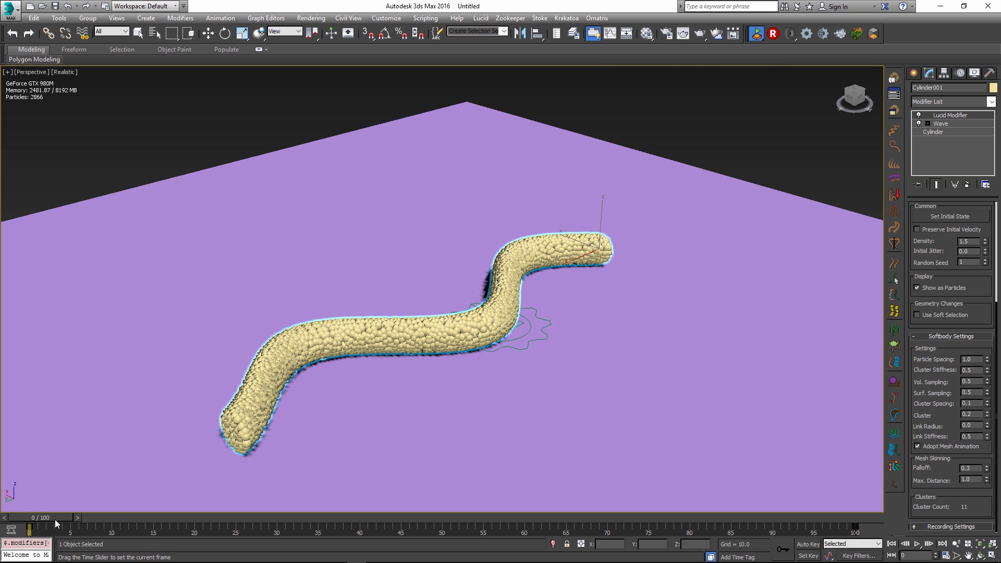
- Scrub the time slider to preview the wriggling snake at frames 26, 57, 12, 36 and beyond
drag(54, 518, 246, 519)
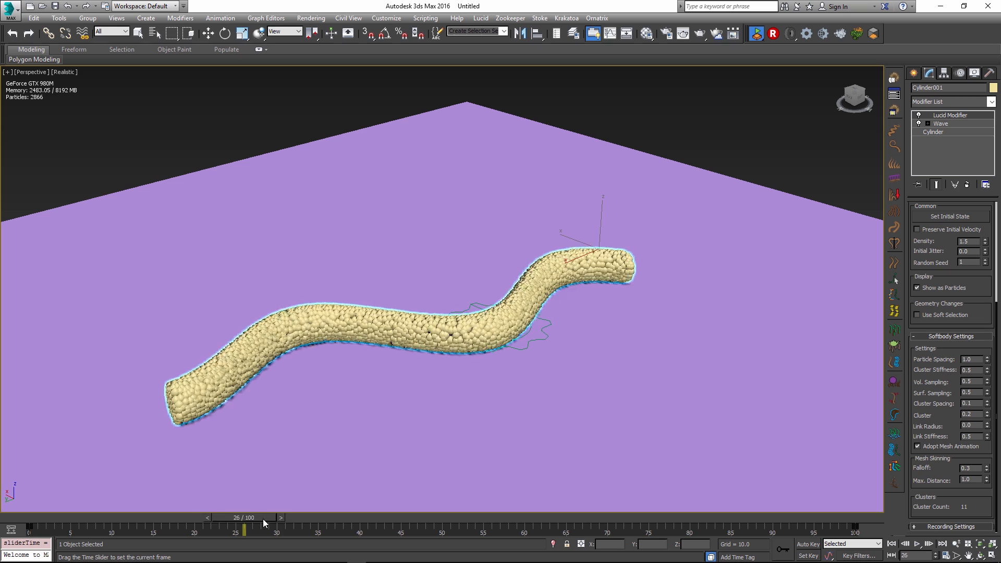
drag(246, 518, 502, 517)
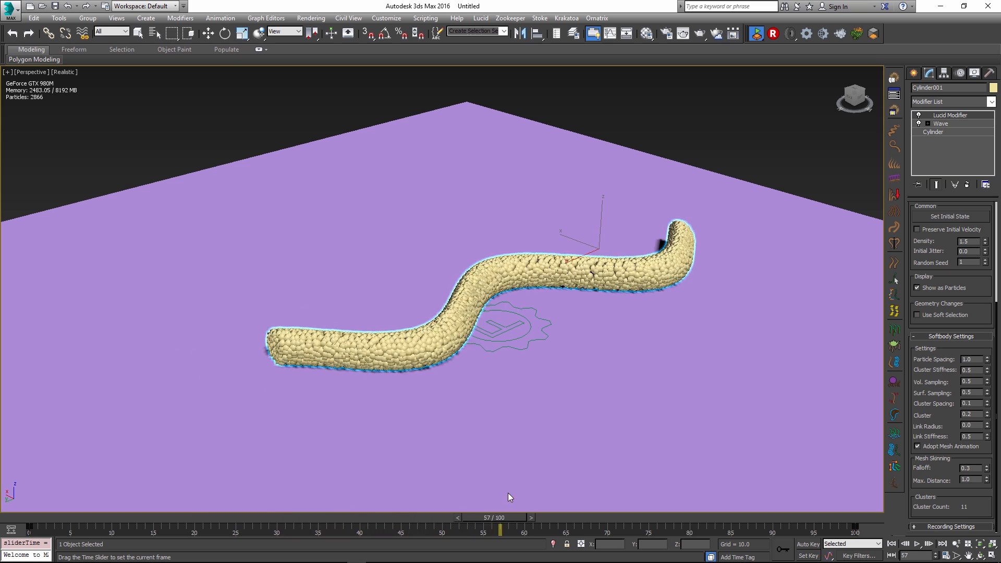
drag(502, 530, 48, 518)
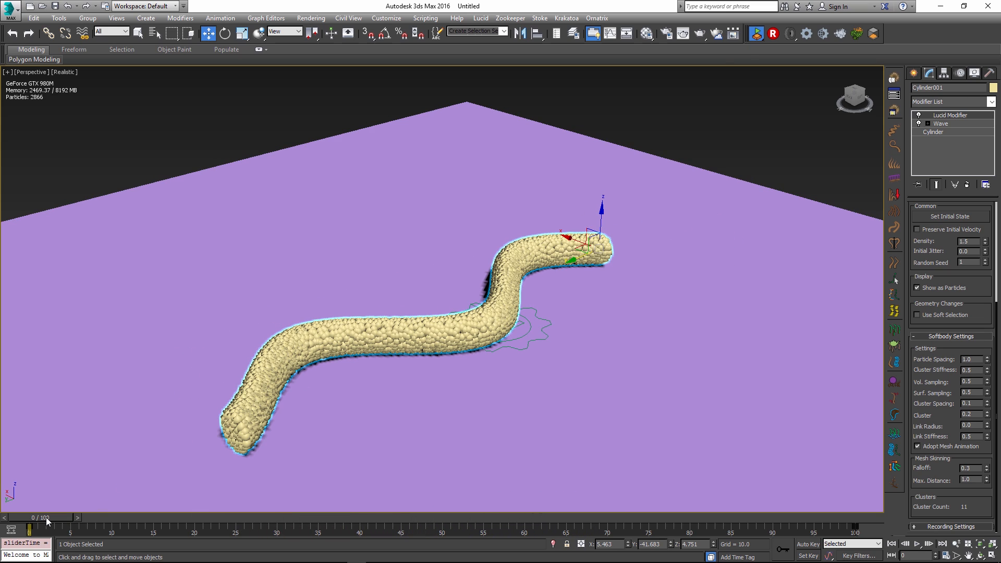
drag(48, 517, 131, 518)
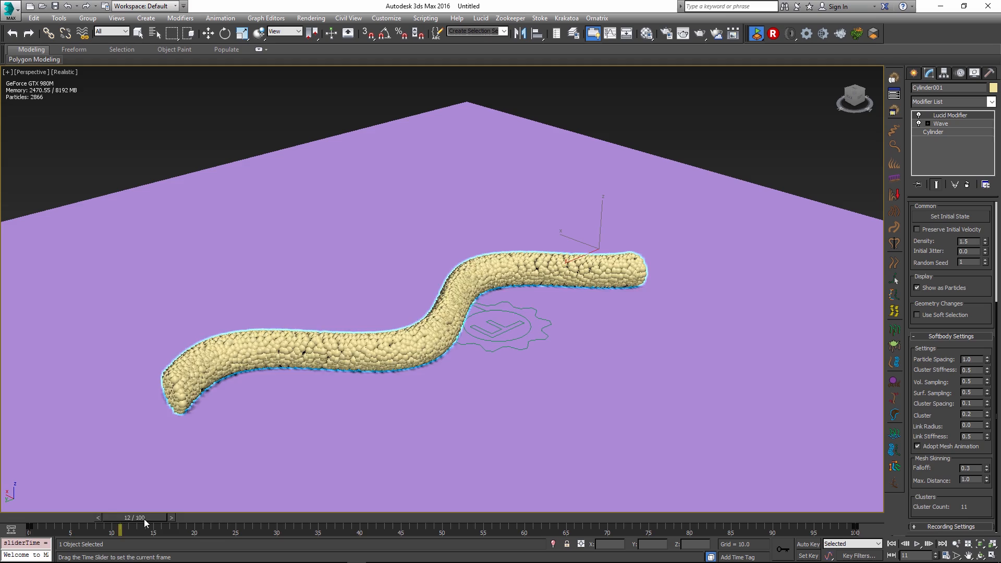
drag(136, 528, 325, 528)
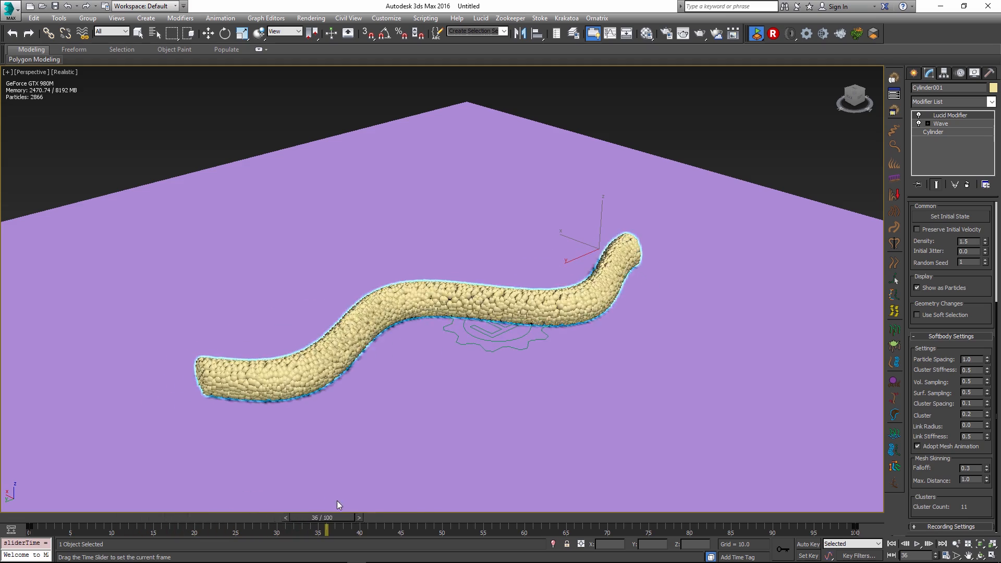
drag(325, 530, 581, 531)
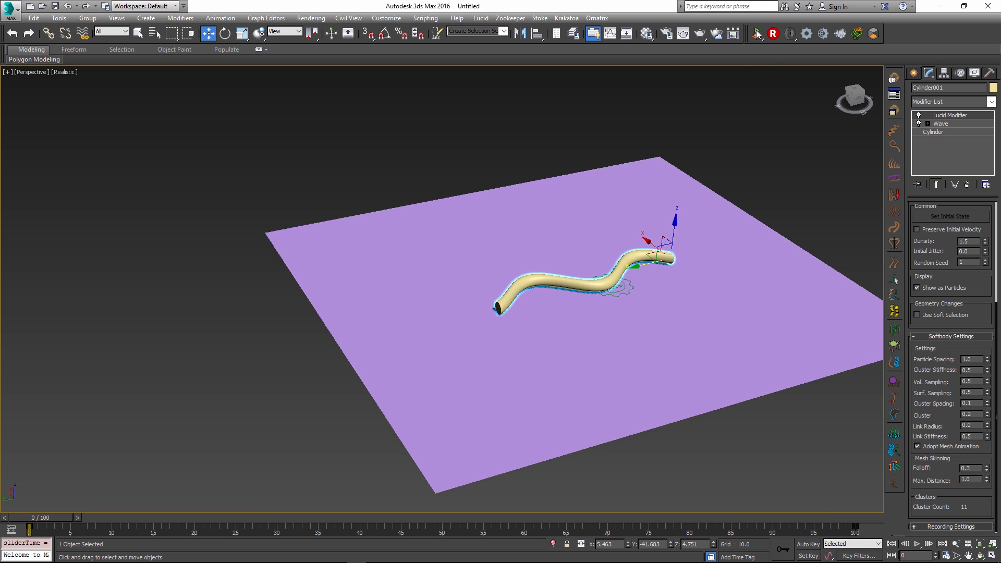
- Play the Lucid simulation so the snake crawls across the plane, orbiting to watch it
click(916, 544)
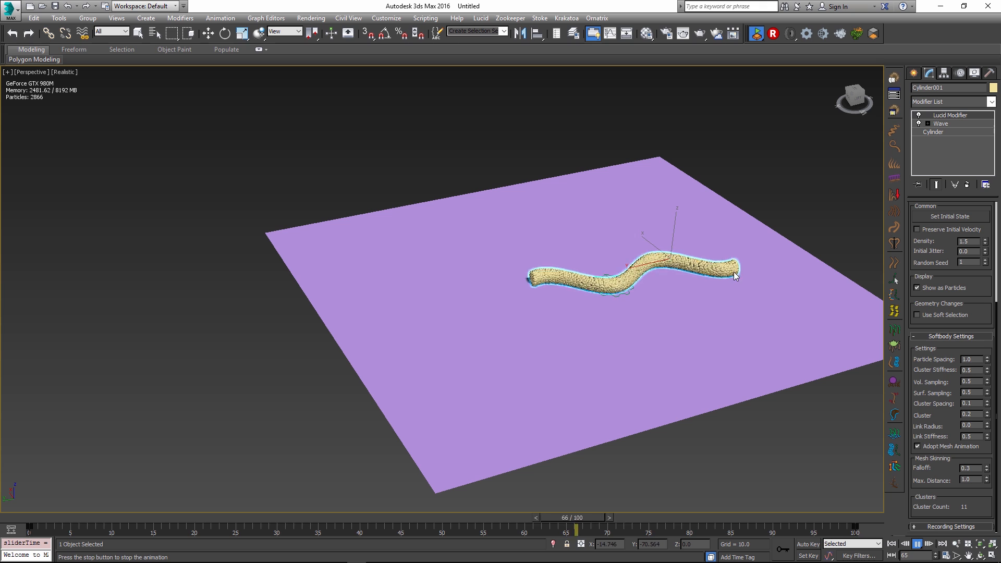
drag(573, 530, 252, 530)
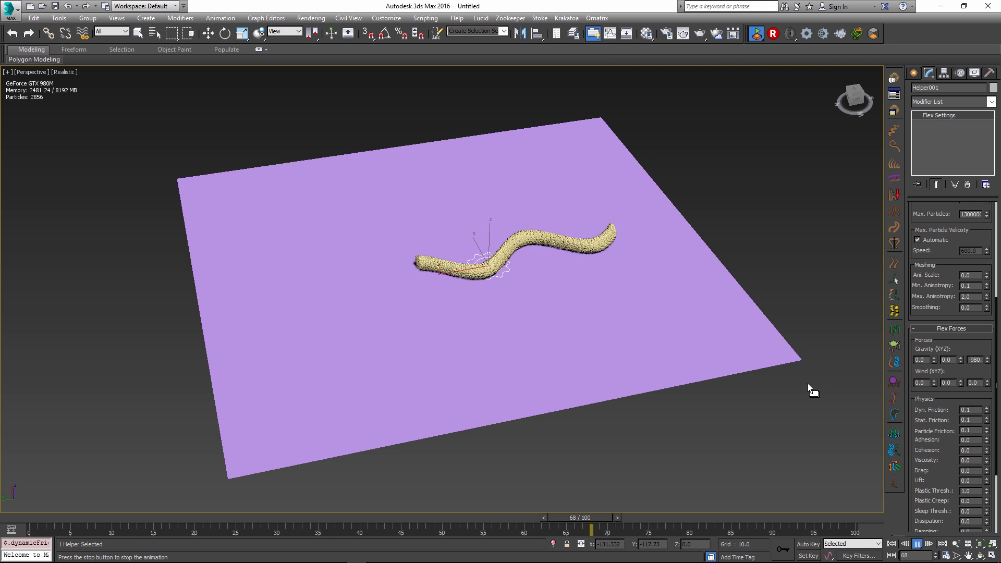
drag(590, 530, 262, 530)
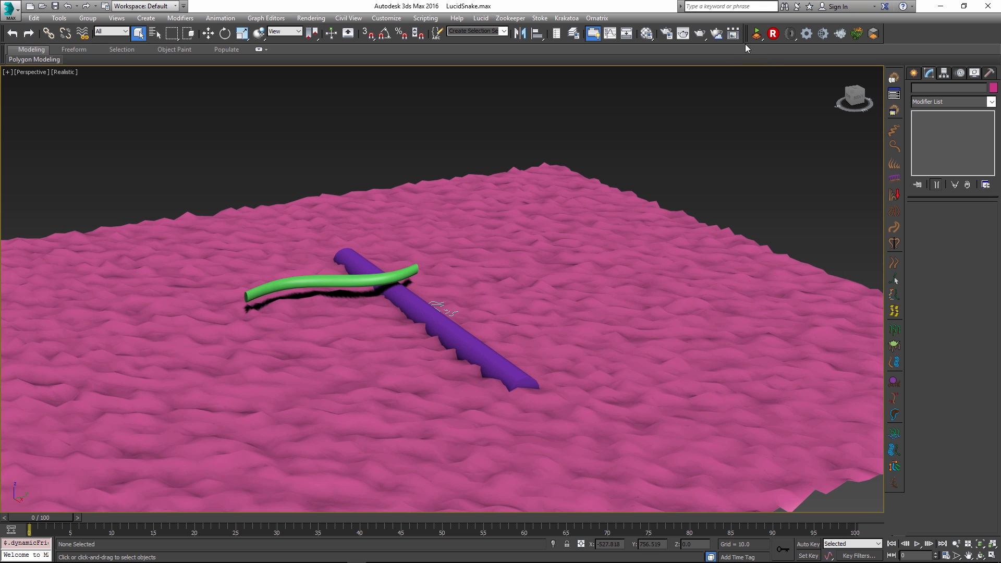
- Turn Lucid physics on and play the simulation of the green snake crossing the purple ridge
click(918, 544)
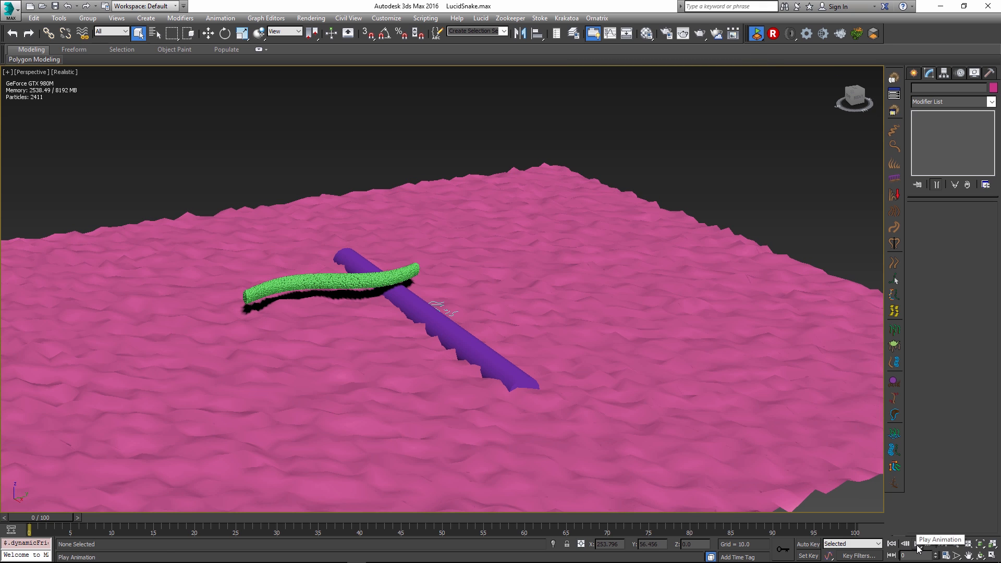
click(918, 545)
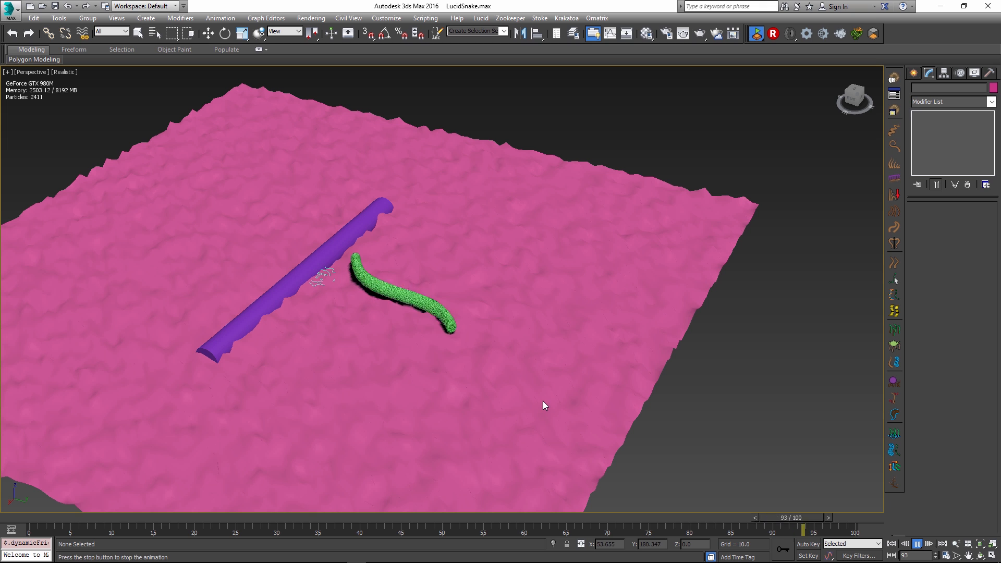
drag(811, 529, 466, 528)
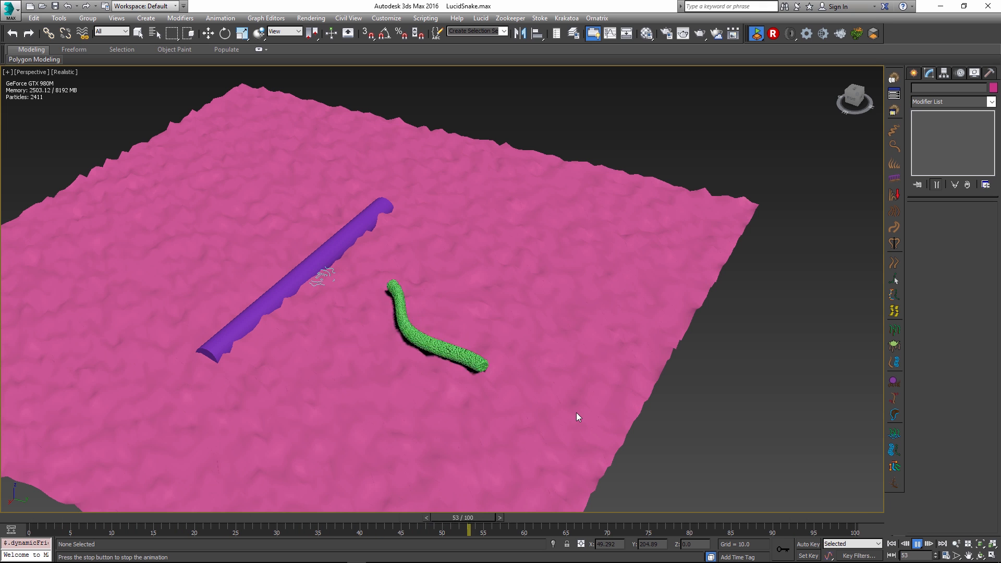
drag(467, 528, 135, 529)
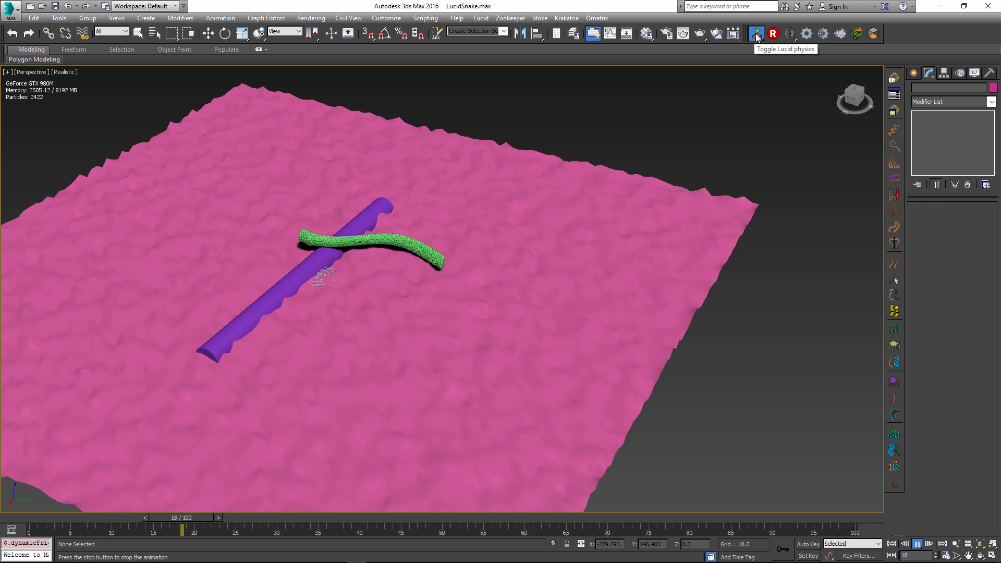
- Toggle Lucid physics and play the multi-snake simulation across the pink terrain
click(756, 33)
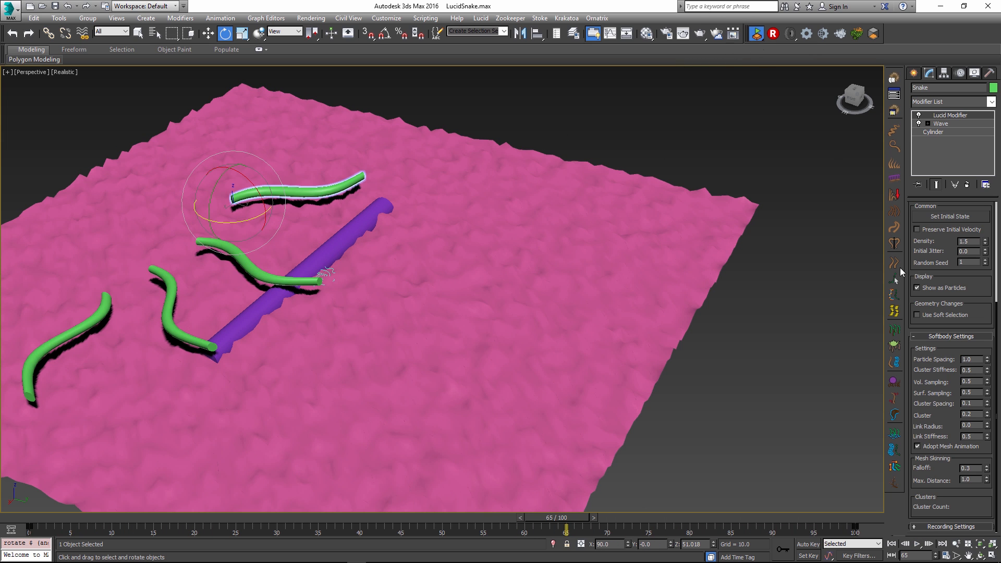
click(916, 543)
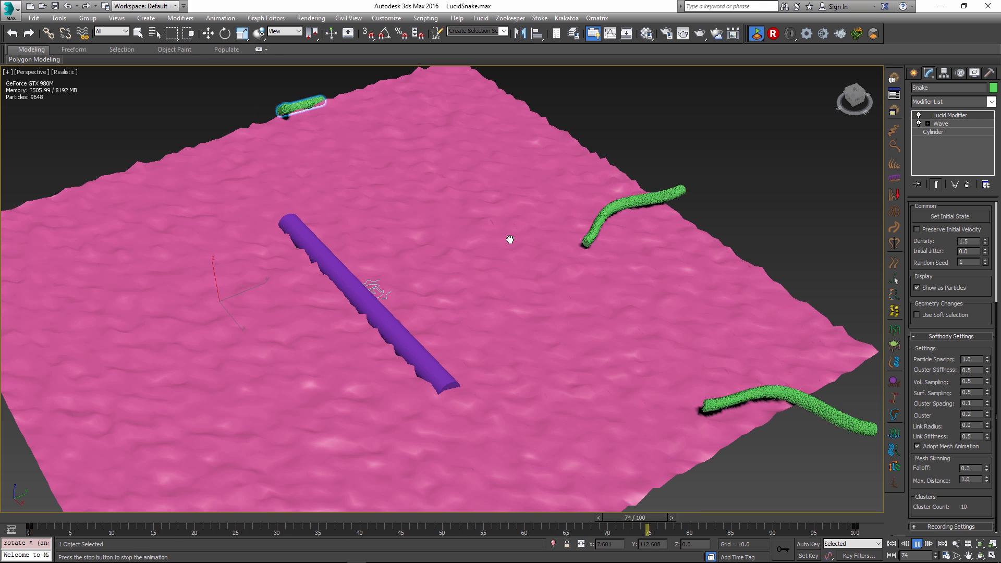
drag(644, 517, 399, 517)
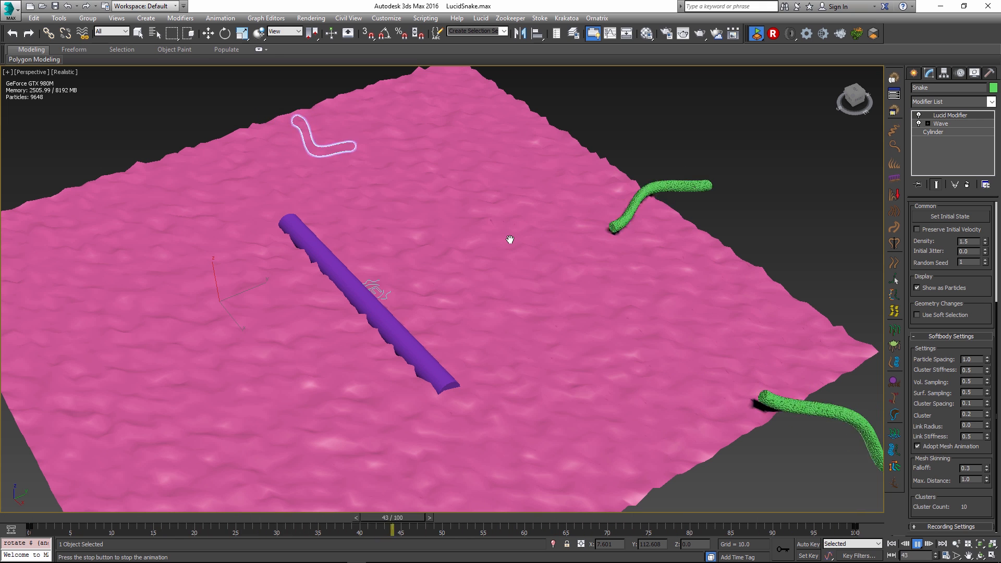